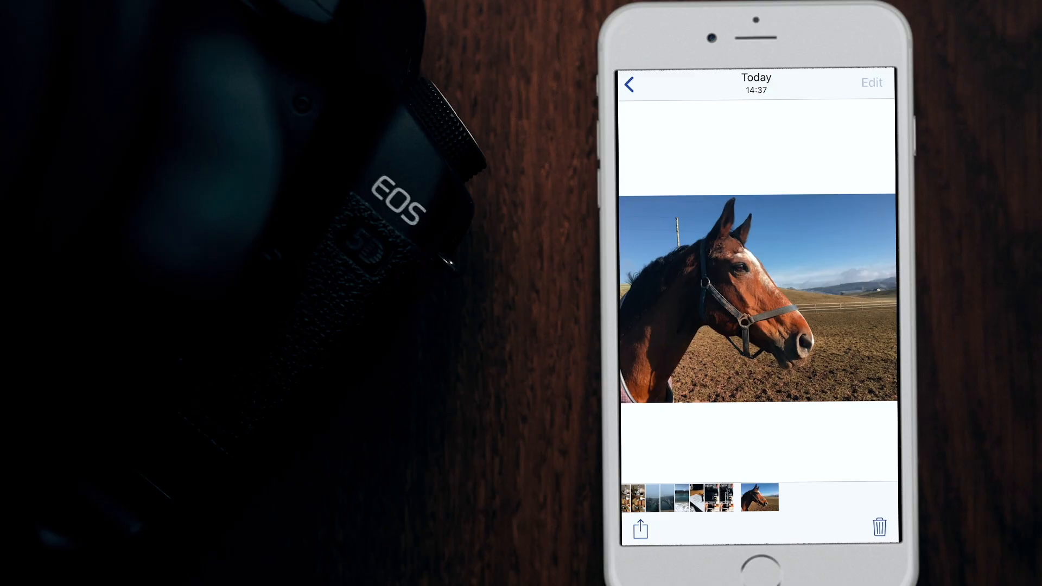
- Rotate the horse photo sideways, crop it to a preset proportion and save the edit
left_click(870, 82)
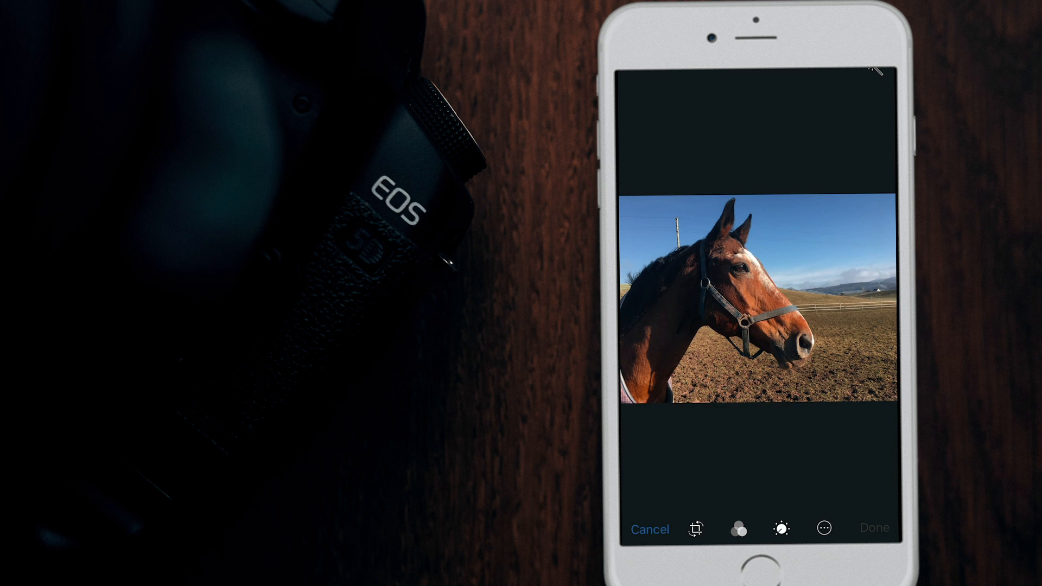
left_click(695, 528)
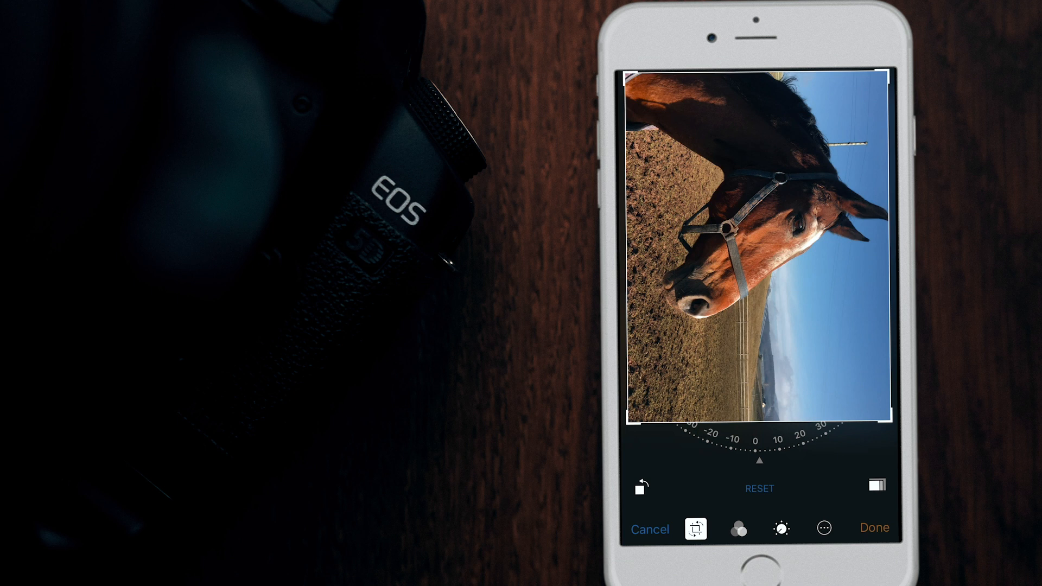
left_click(876, 485)
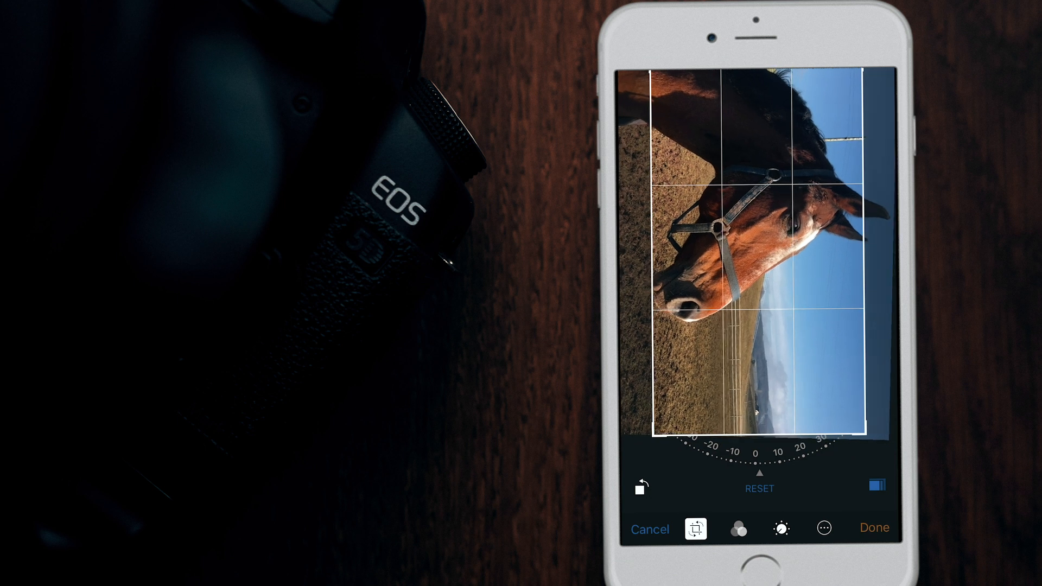
left_click(738, 528)
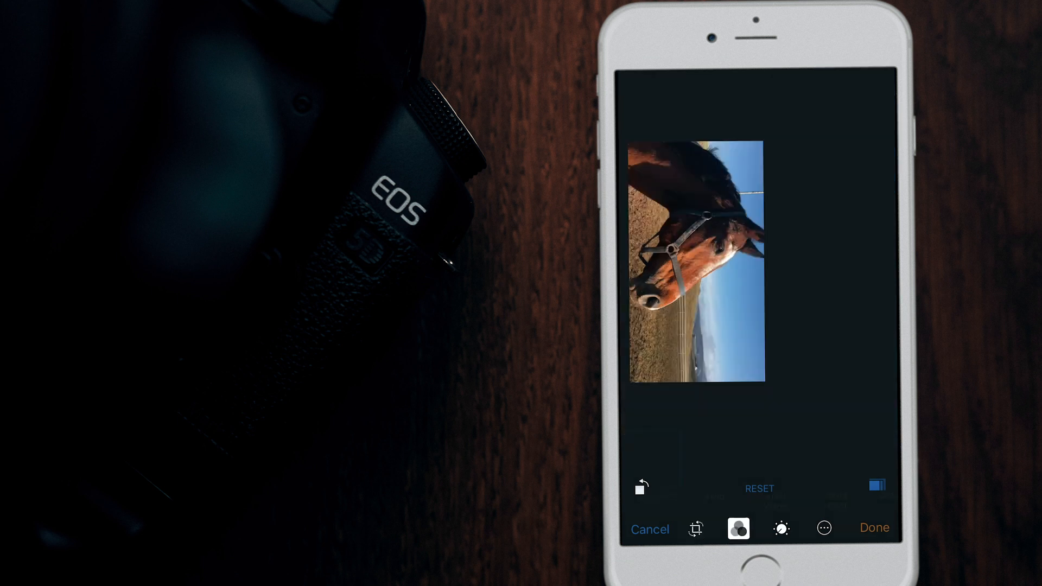
left_click(738, 529)
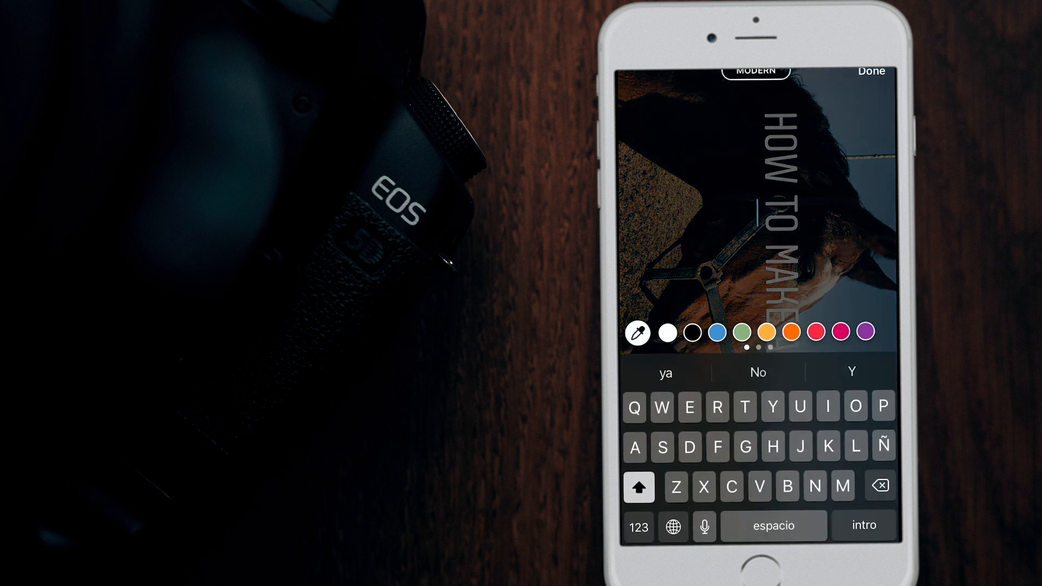
- Add a vertical HOW TO headline in Modern style over the sideways horse photo
left_click(872, 70)
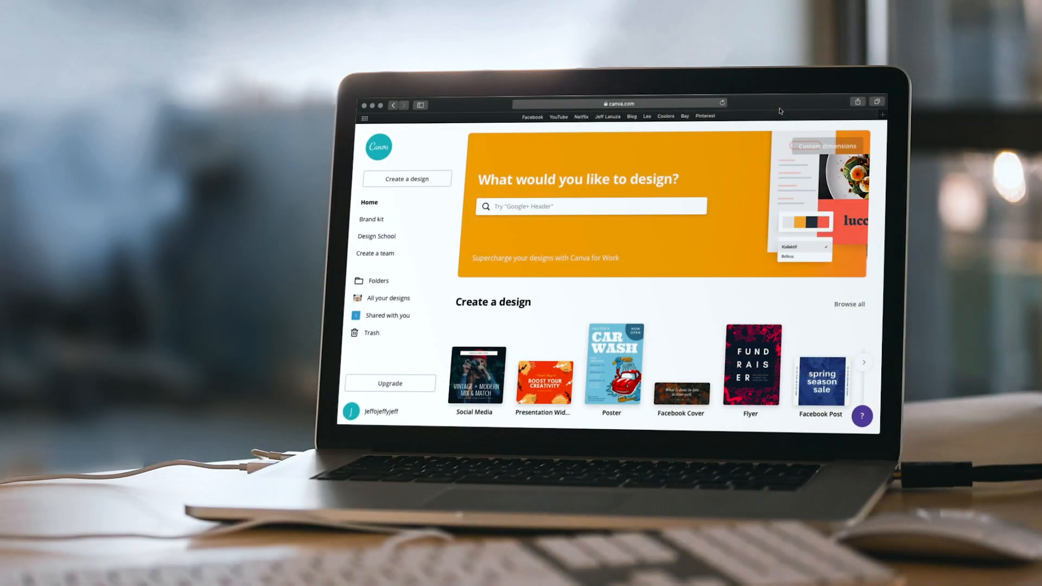
mouse_move(729, 110)
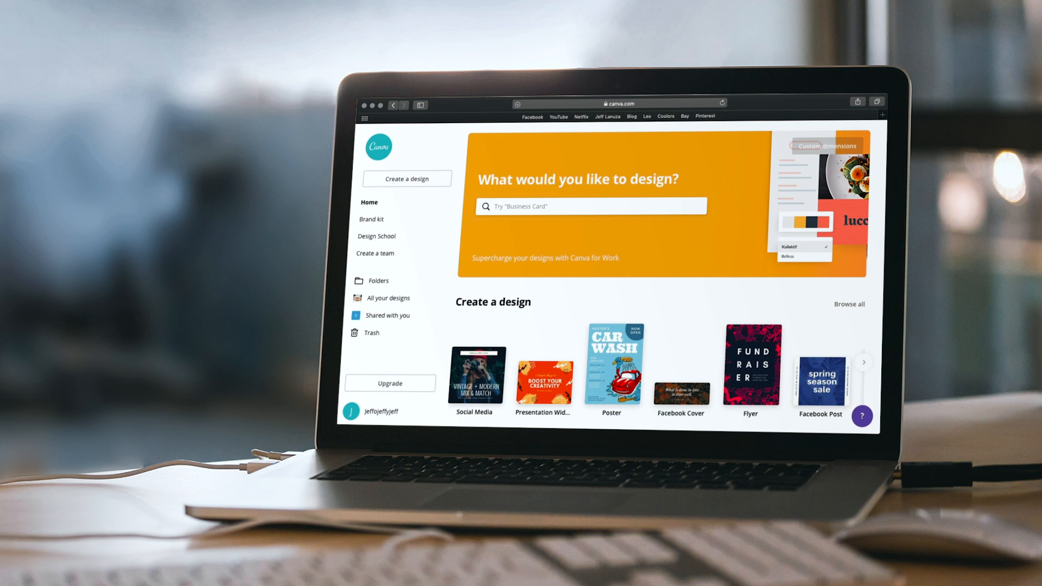
- Search 'thum' and create a blank YouTube Thumbnail (1280 × 720 px) design
scroll("down", 3)
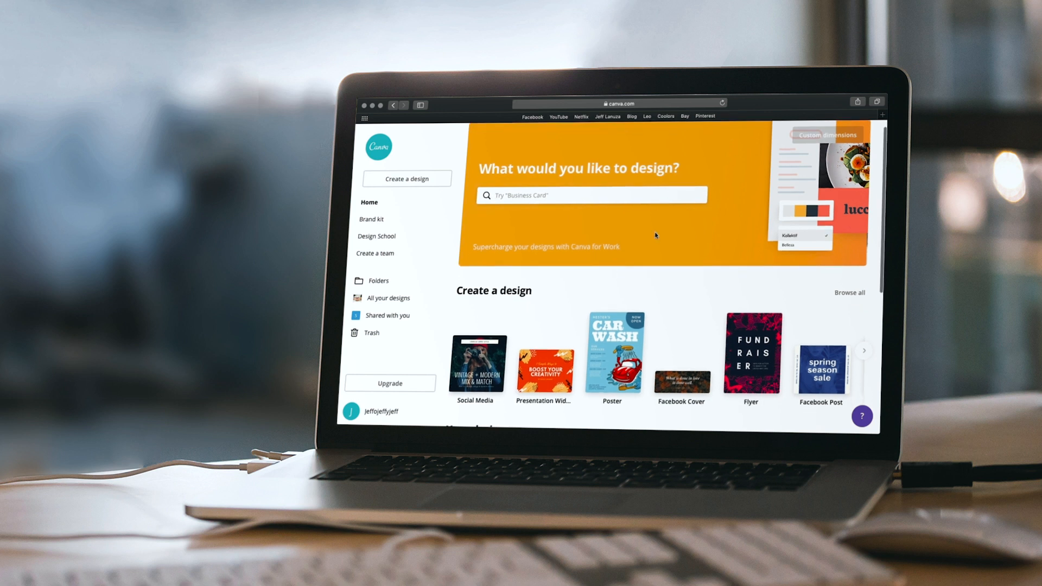
left_click(591, 207)
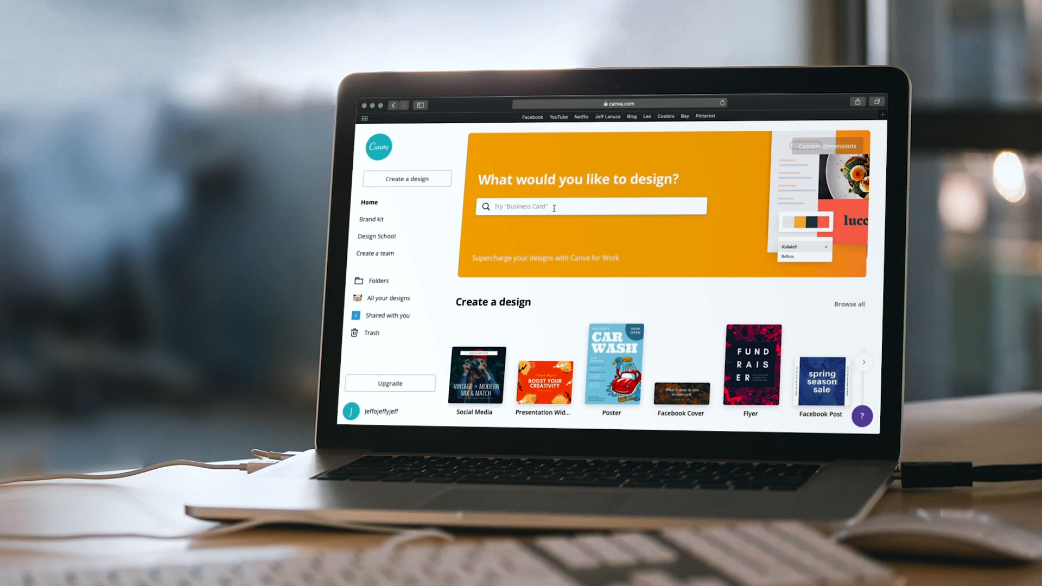
type("thum")
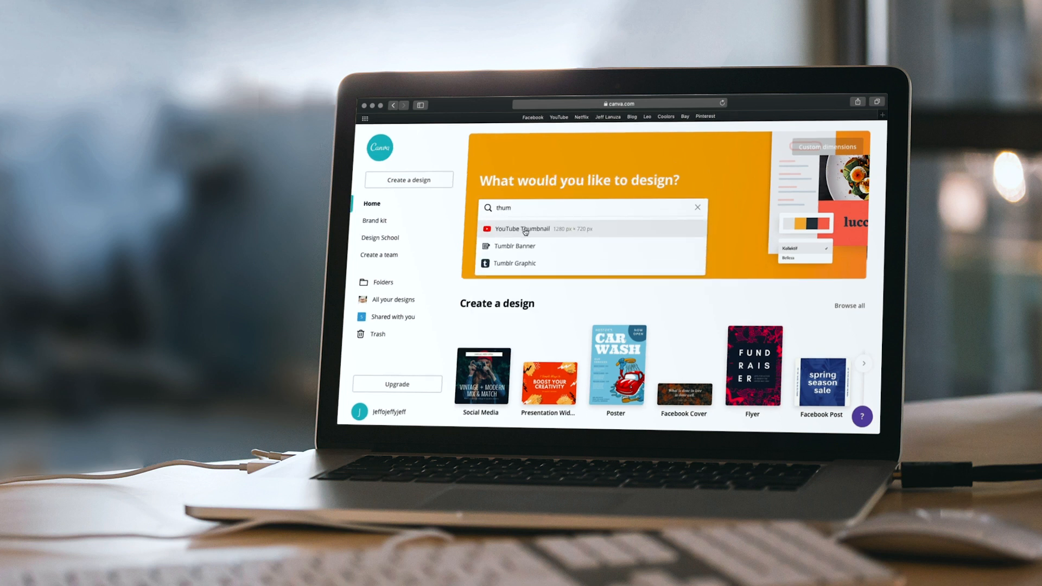
left_click(523, 229)
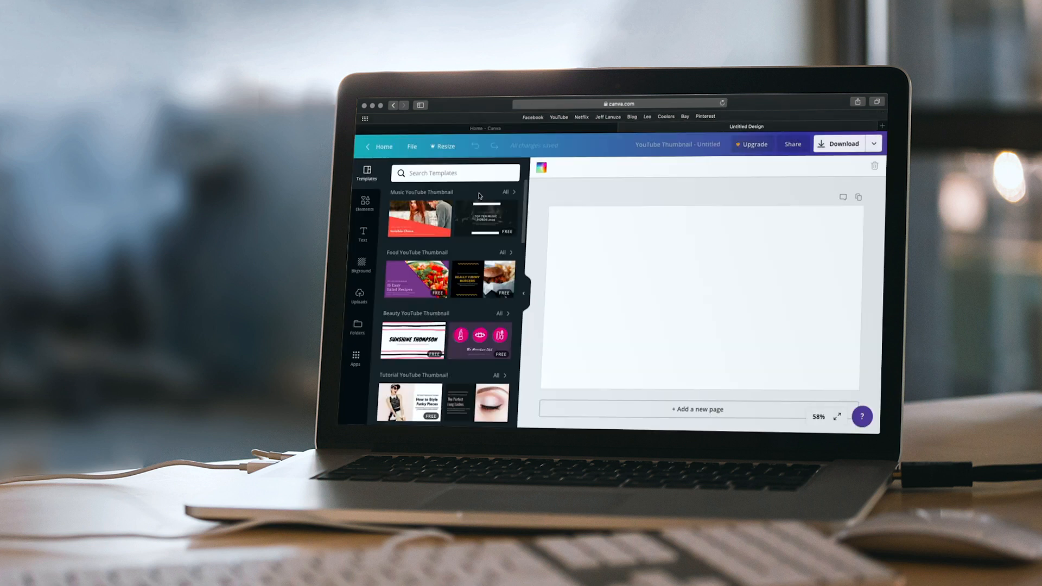
- Try the Propagating Succulents template, remove it, and apply a different thumbnail template
scroll("down", 3)
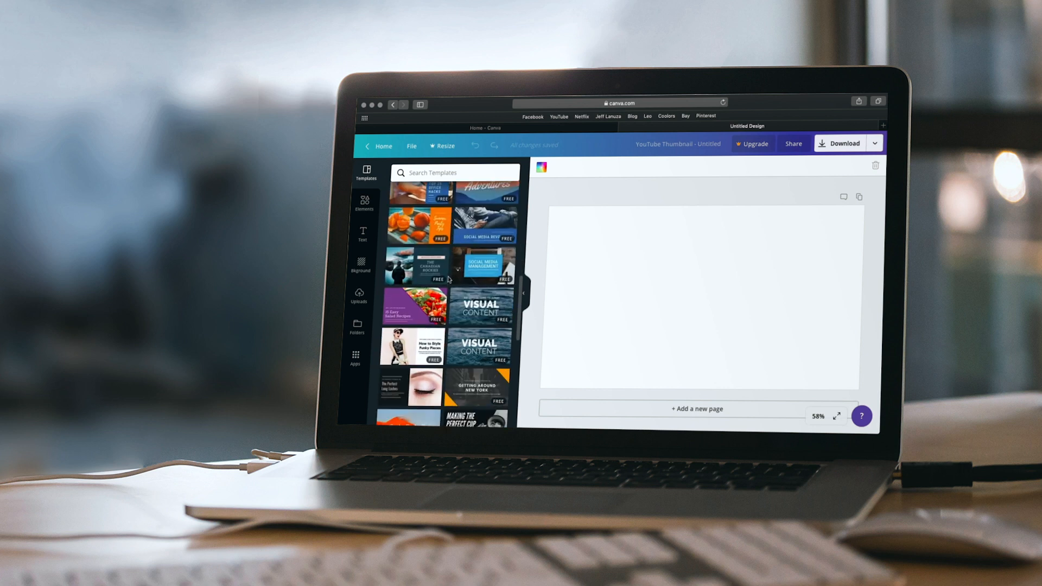
left_click(485, 253)
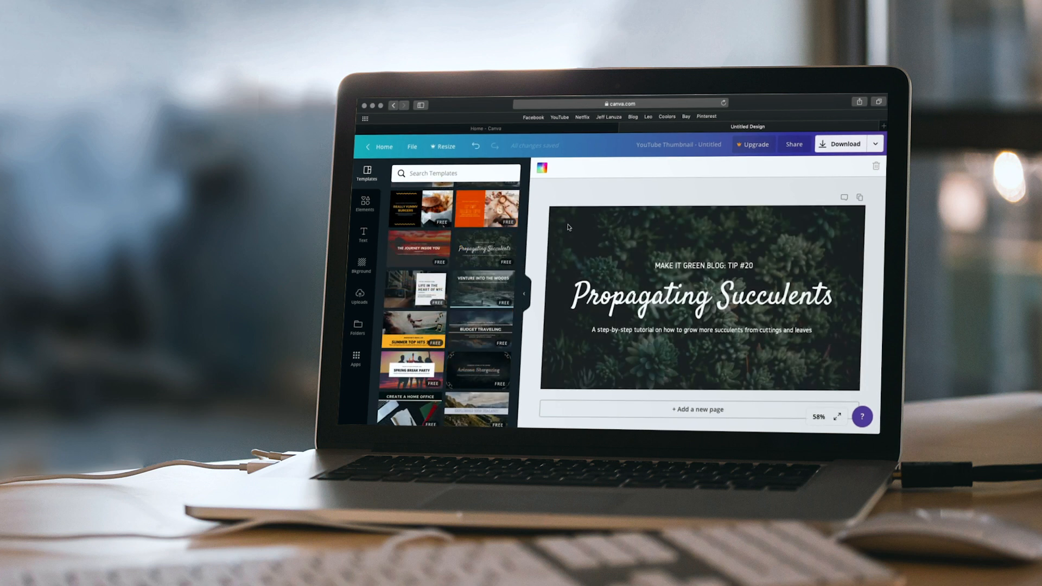
left_click(698, 300)
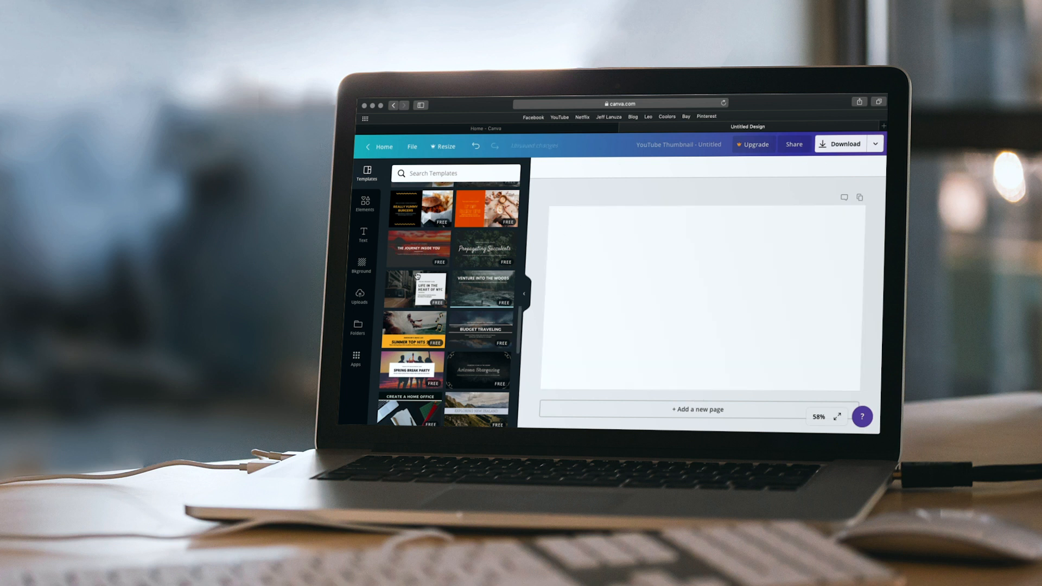
left_click(358, 295)
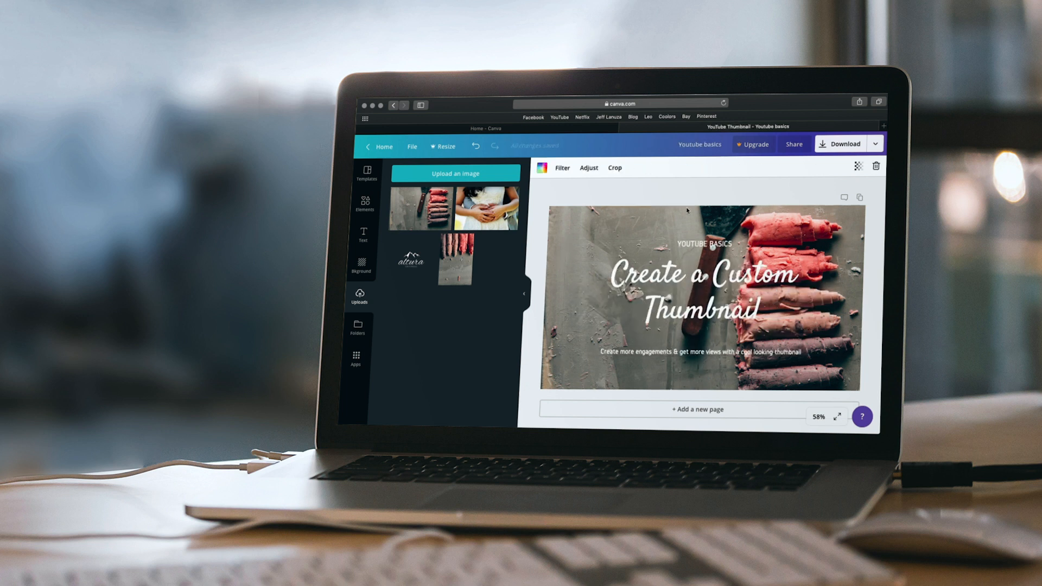
- Download the finished Canva thumbnail as a PNG image
left_click(692, 291)
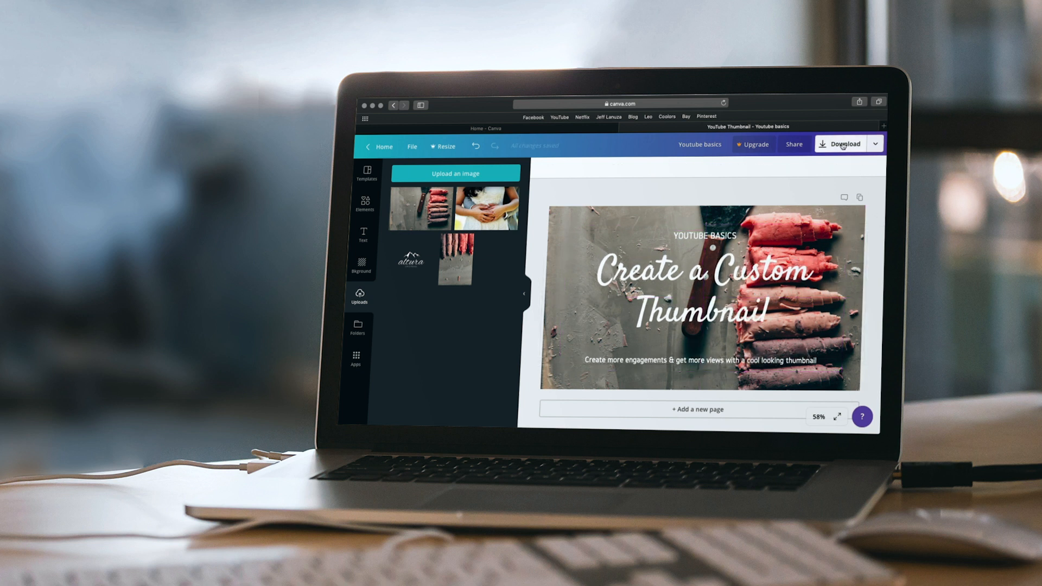
left_click(842, 143)
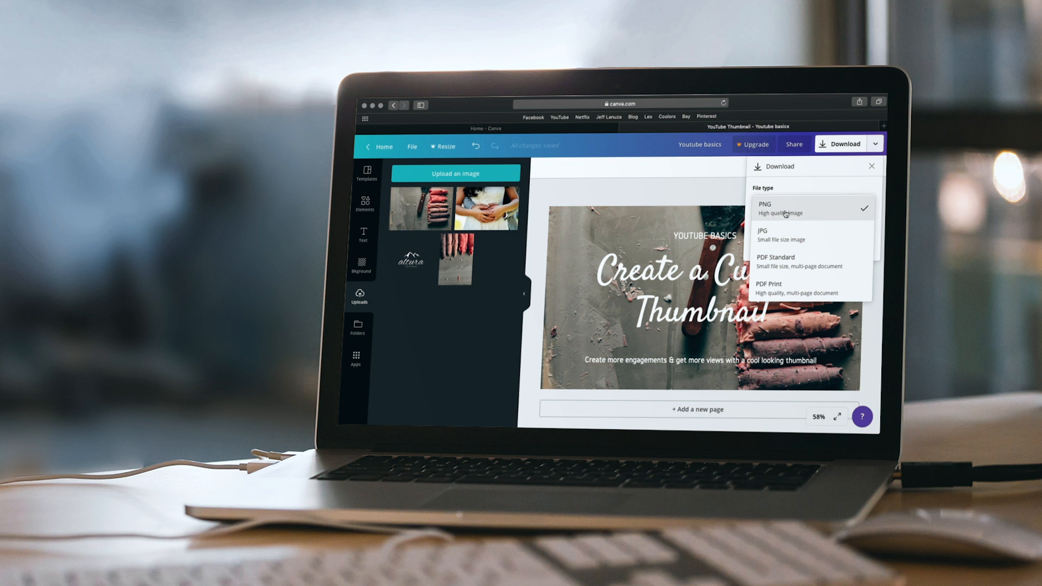
left_click(765, 204)
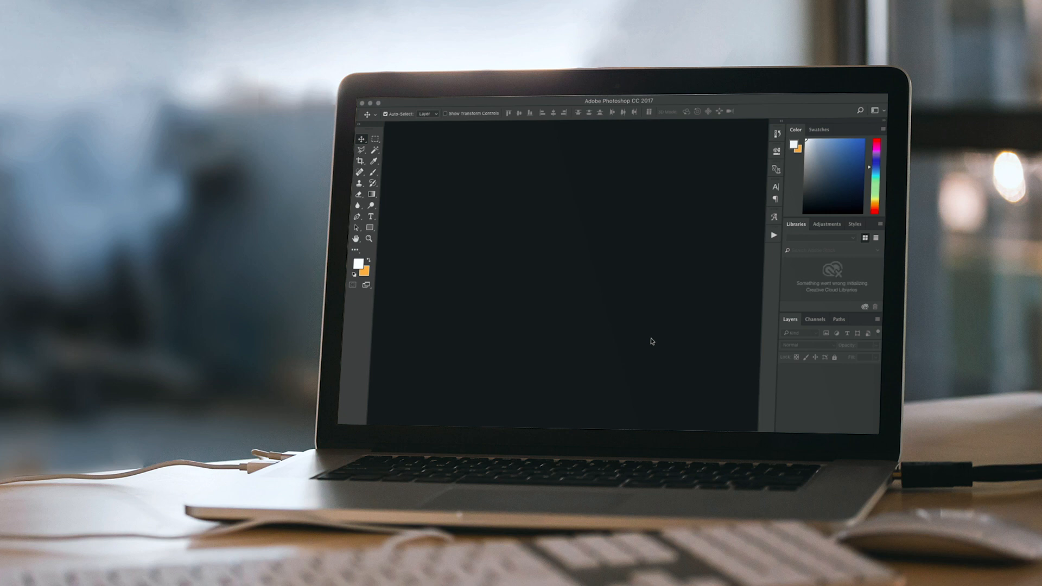
mouse_move(730, 161)
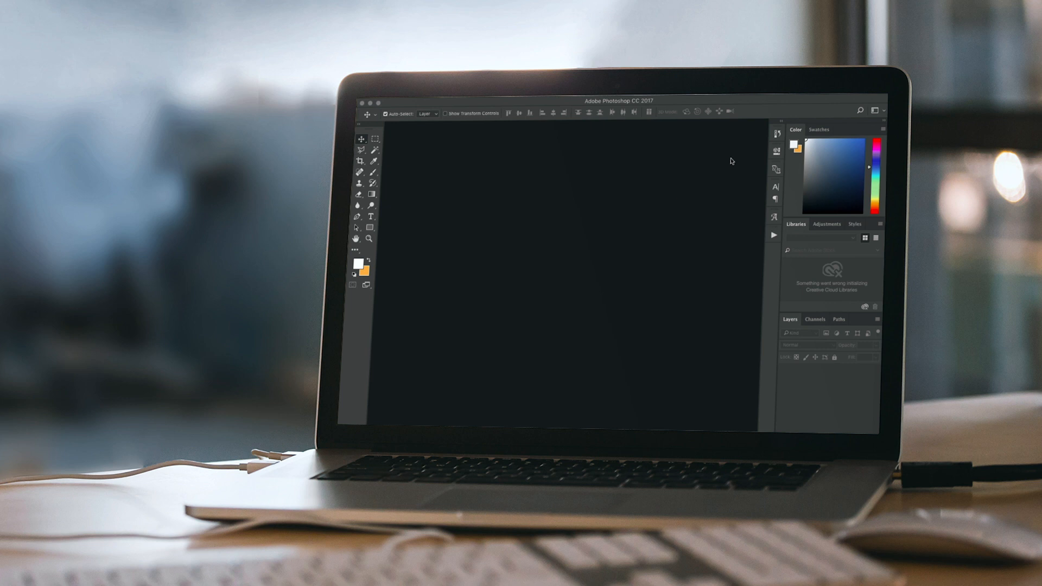
mouse_move(779, 100)
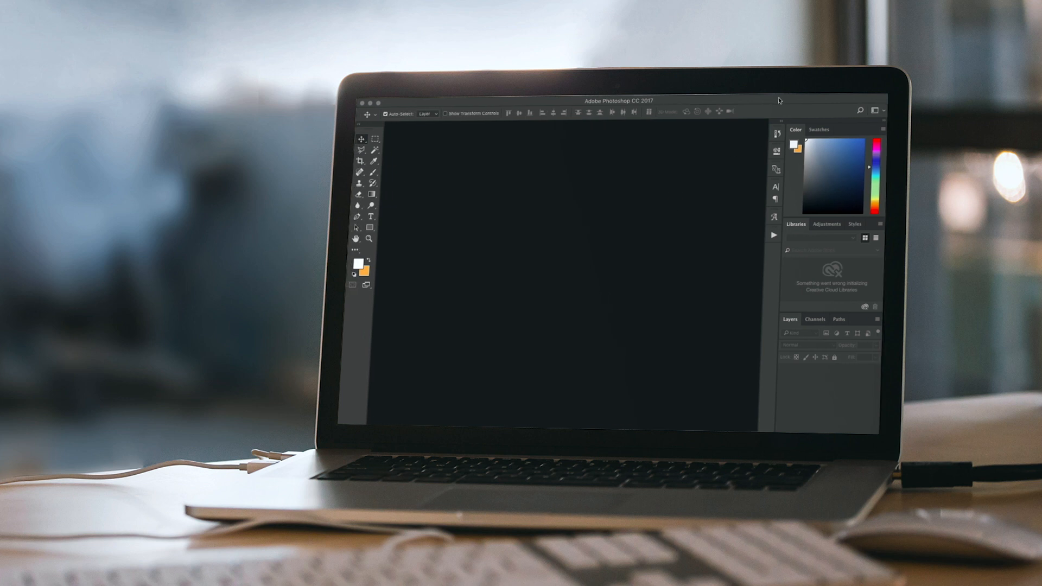
- Open the example pastel-sticks thumbnail JPG as a Photoshop document
left_click(431, 101)
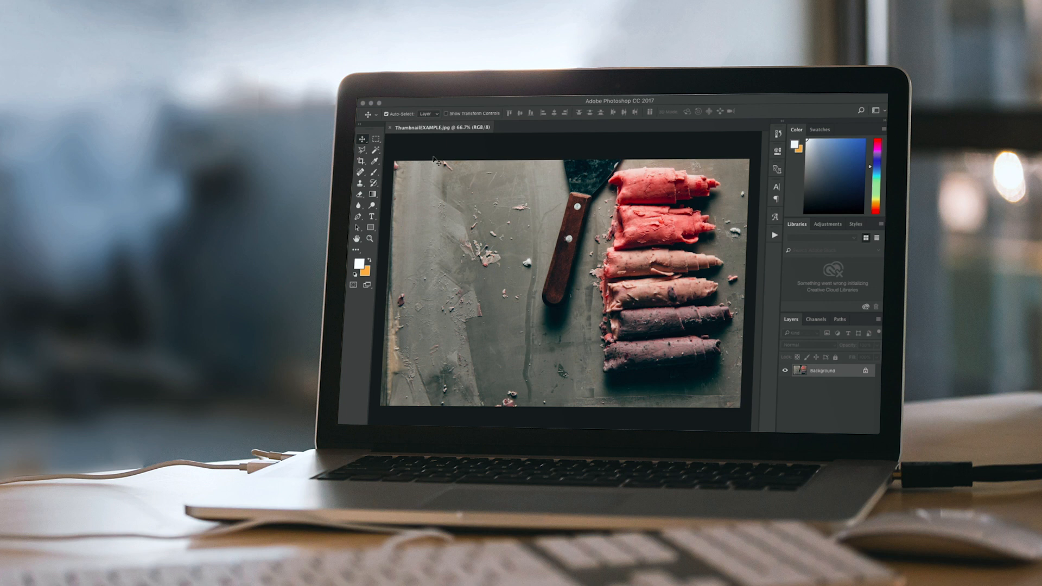
- Crop the photo to a 16:9 frame of 1920 by 1080 and commit it
key("c")
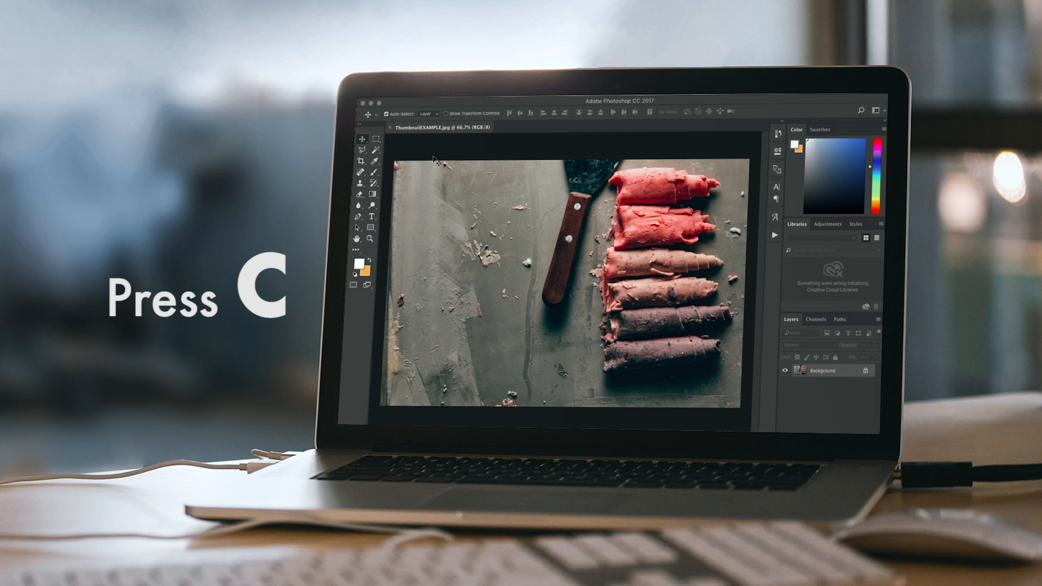
key("c")
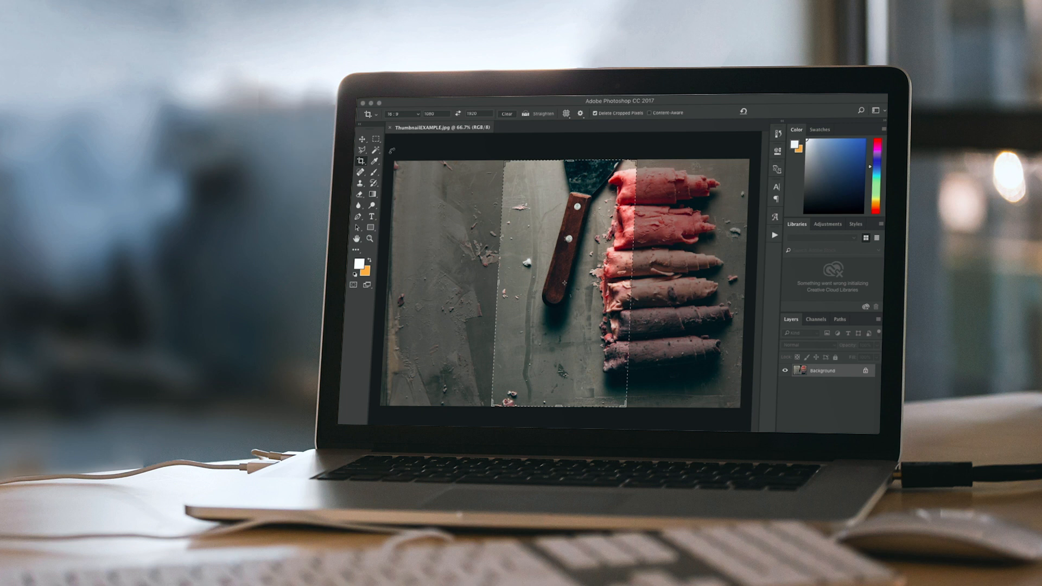
mouse_move(407, 118)
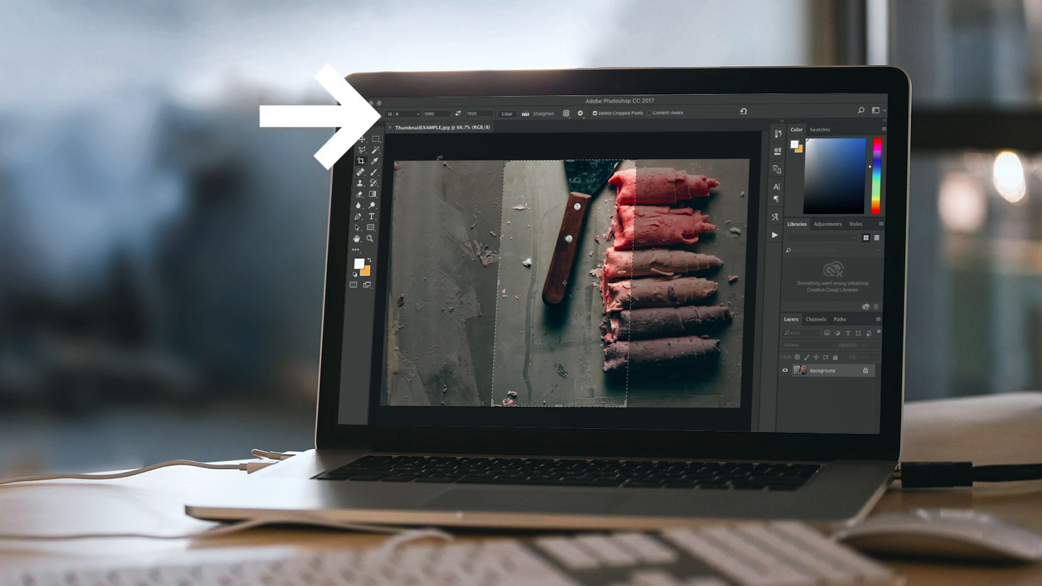
left_click(404, 113)
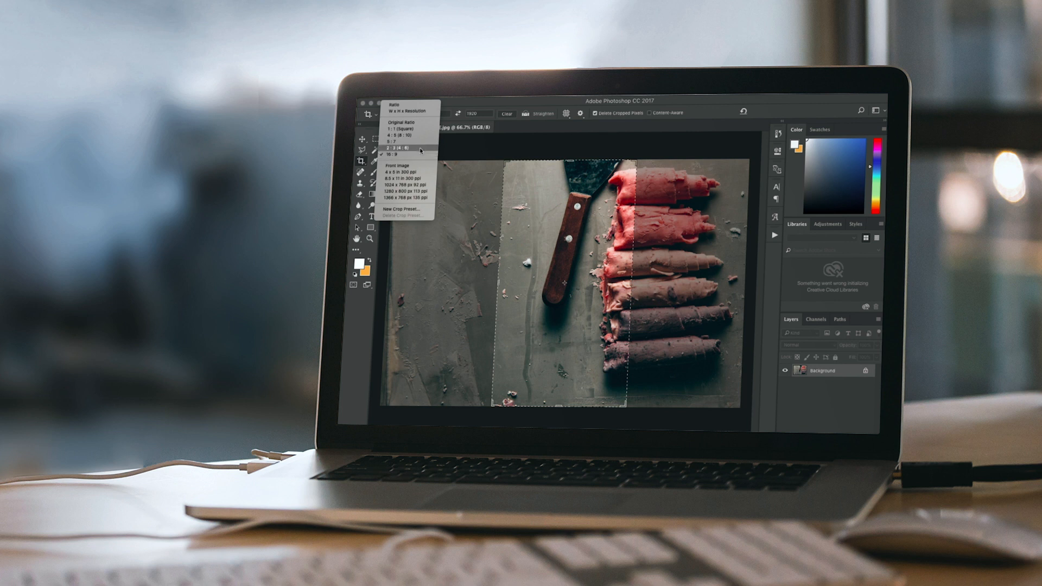
left_click(396, 153)
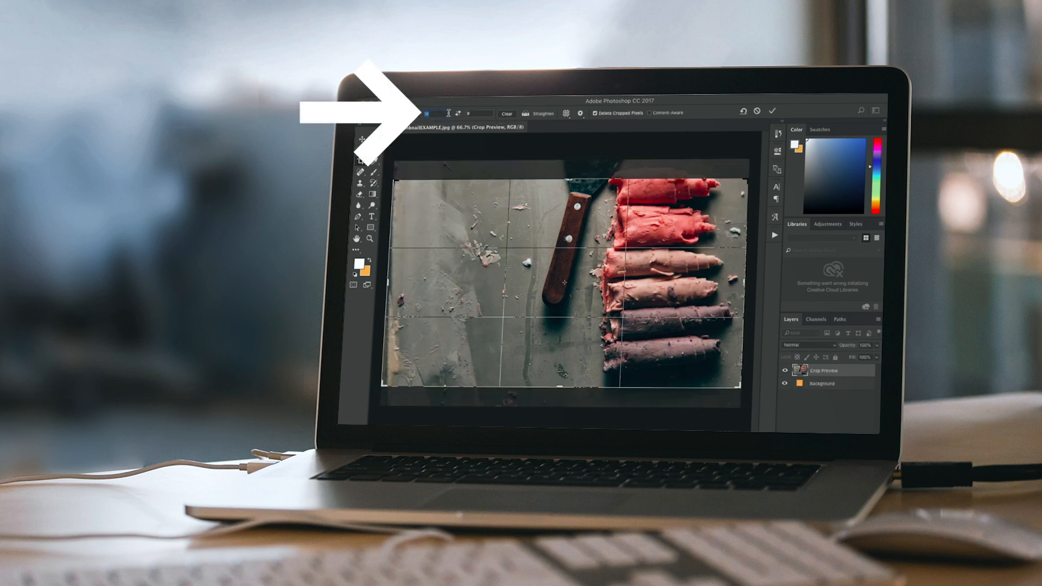
type("1080")
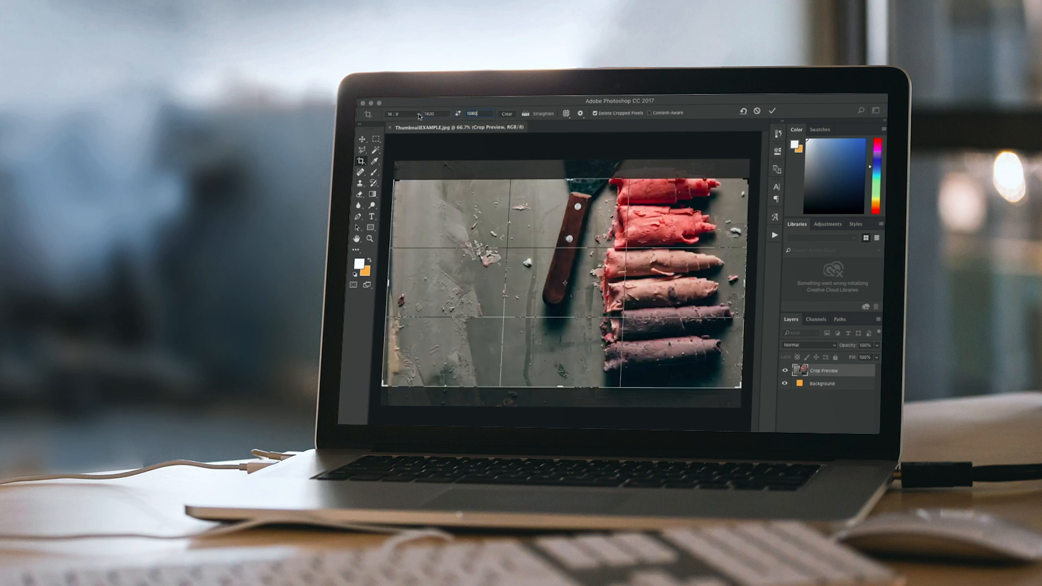
left_click(396, 114)
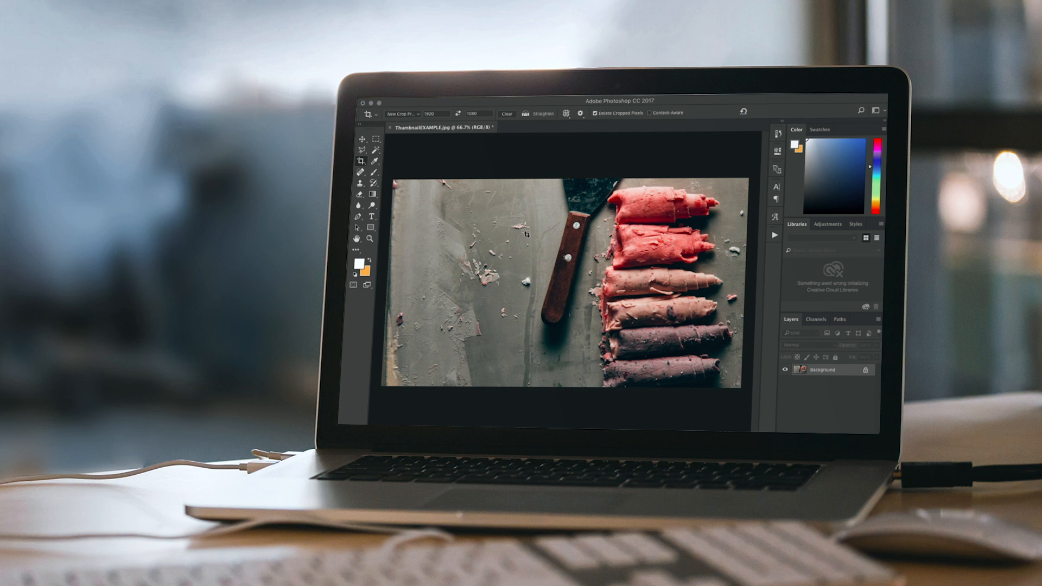
- Place the word THUMBNAIL as a text layer over the photo and commit it
left_click(372, 217)
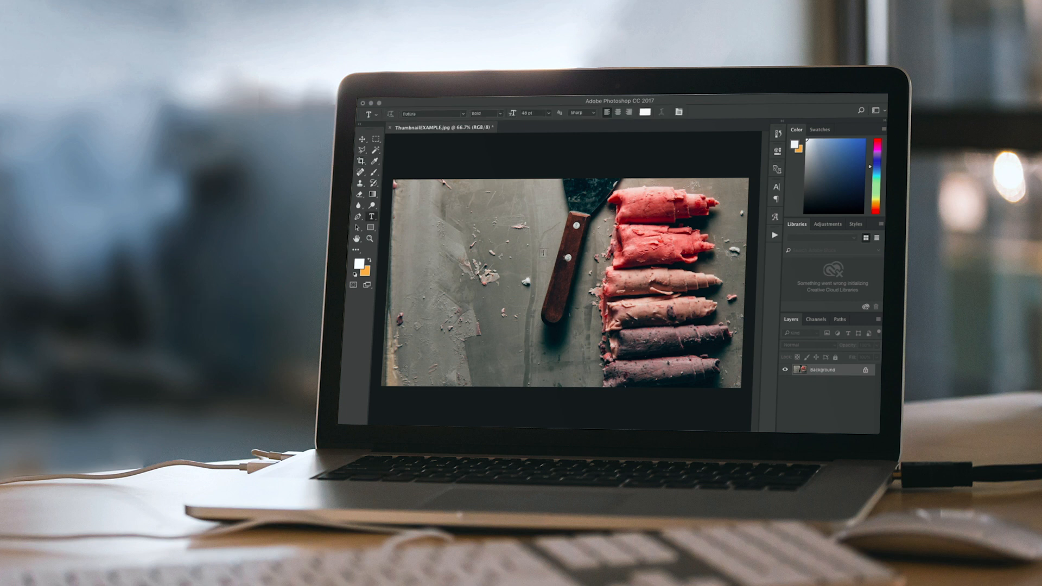
type("THUMBNAIL")
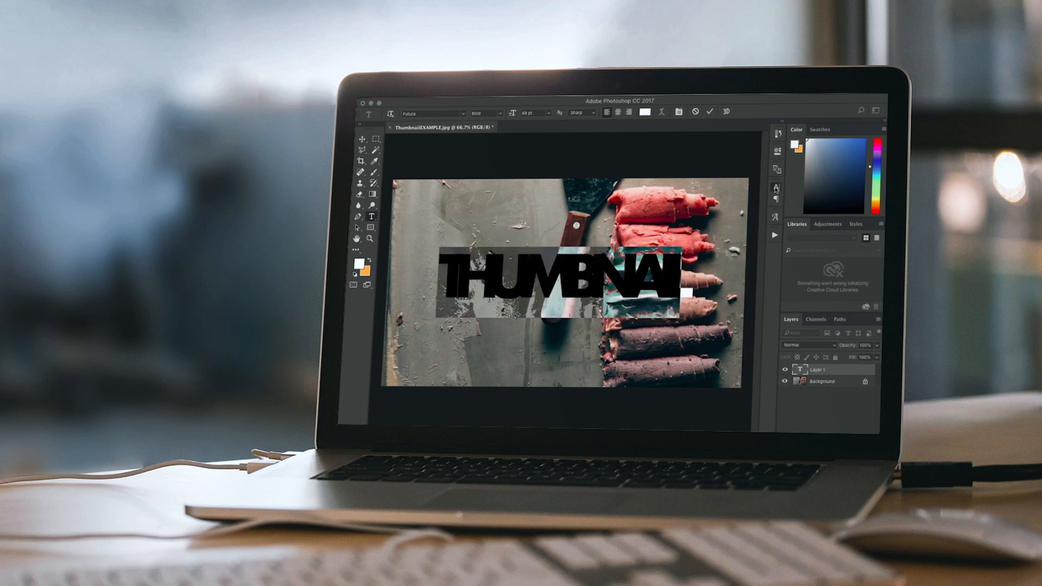
left_click(775, 188)
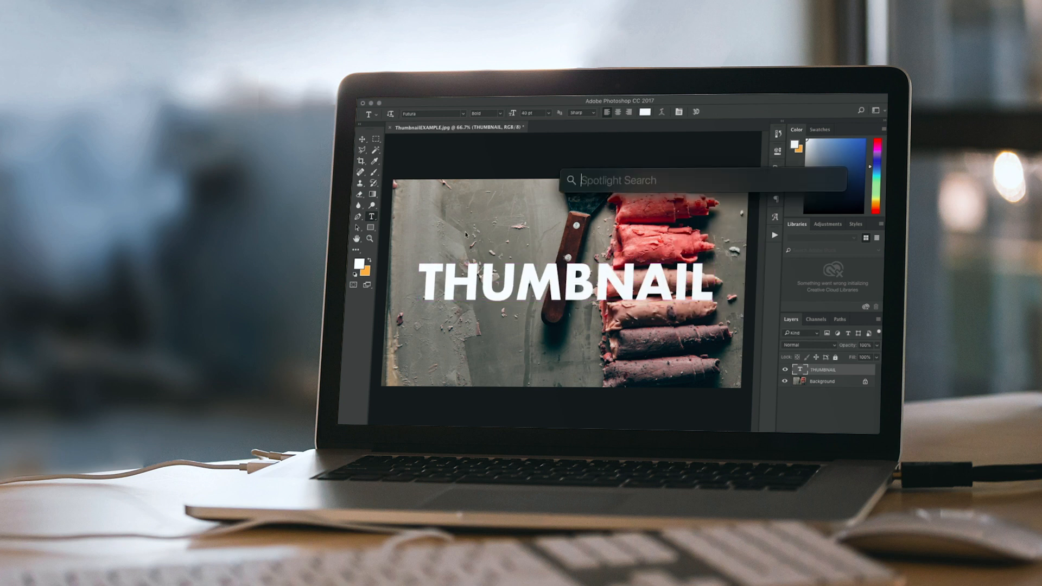
- Calculate 40/1.618 in Spotlight, about 24.72, for the smaller text size
type("40/")
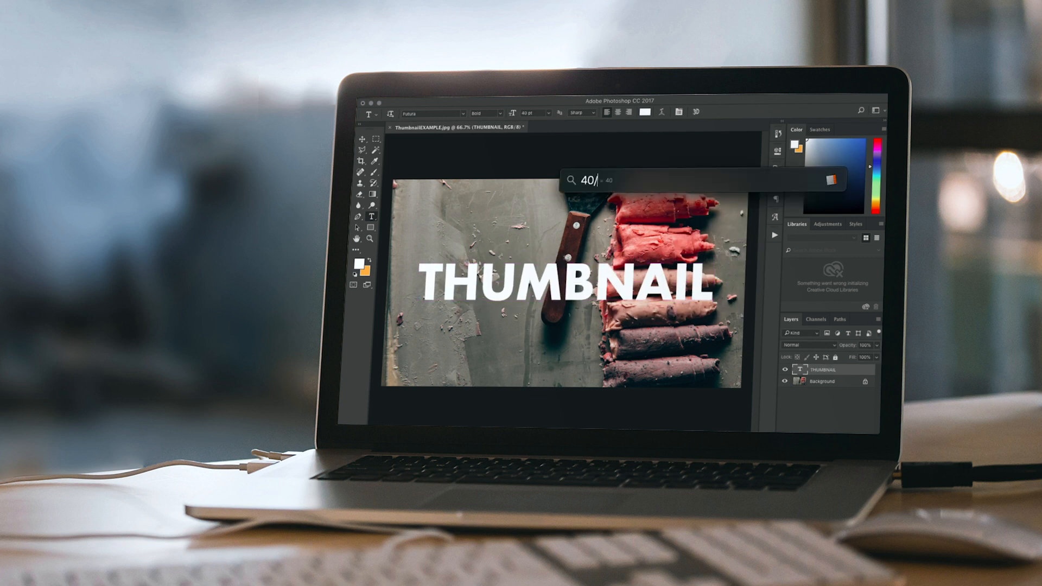
type("1.")
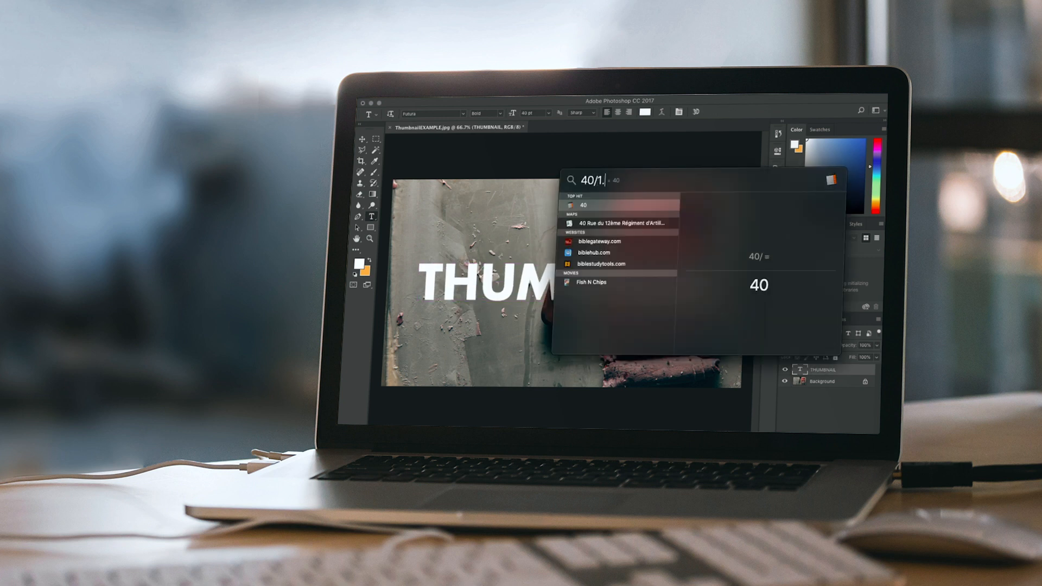
type("618")
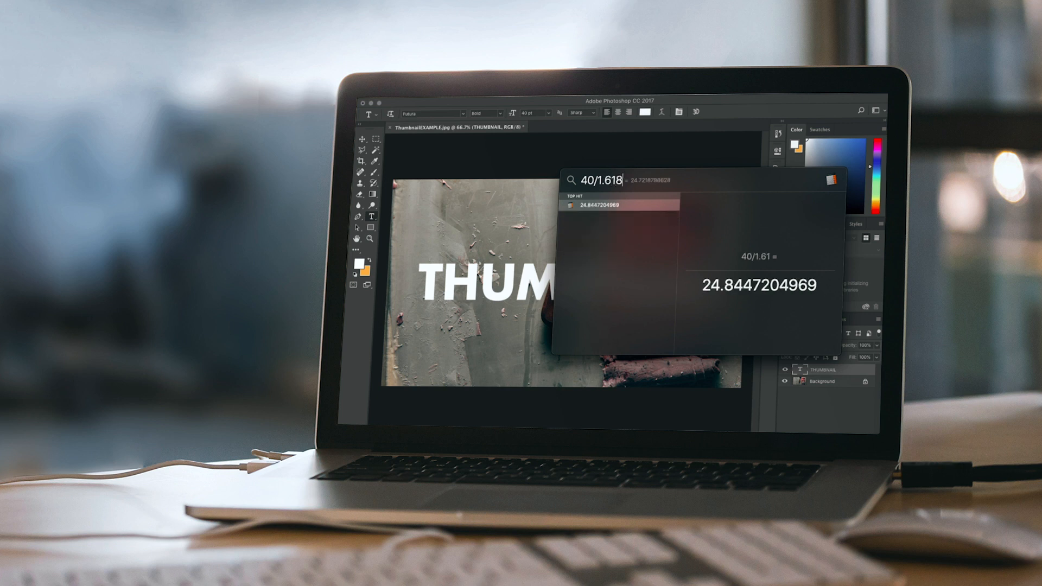
type("8")
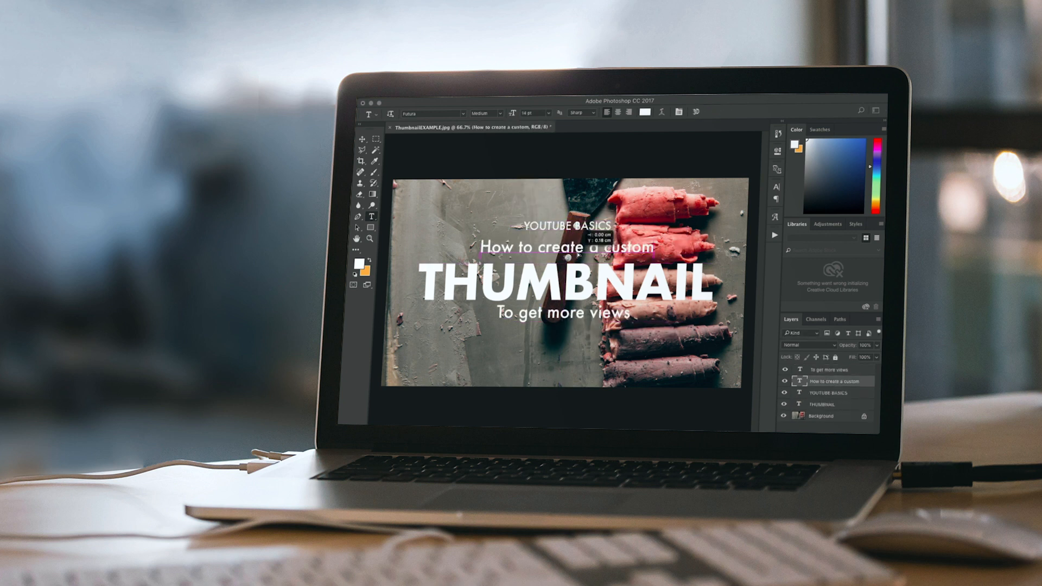
- Group the four text layers with Cmd+G and centre the group on the canvas
left_click(824, 392)
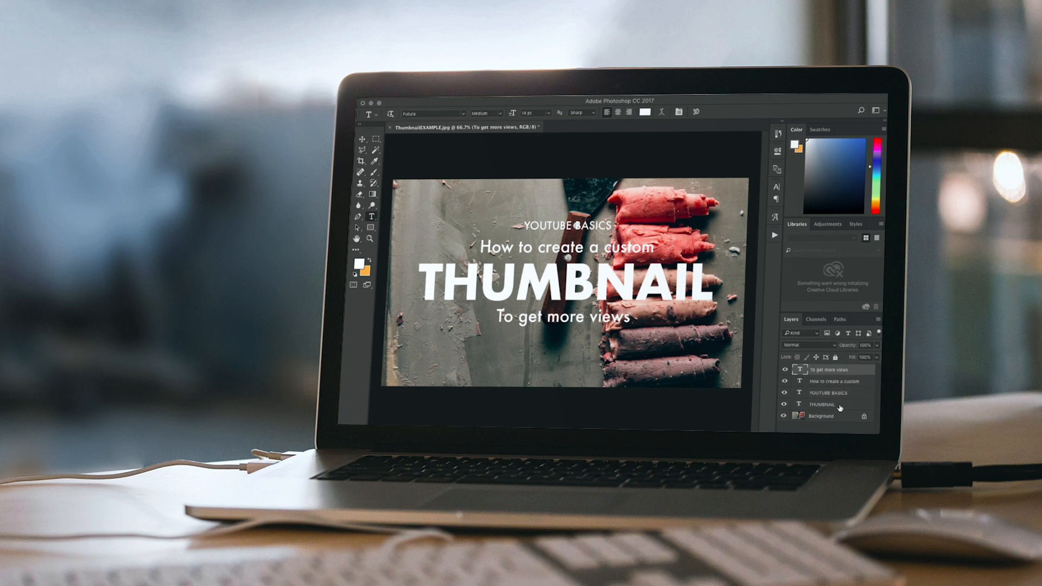
key("cmd+g")
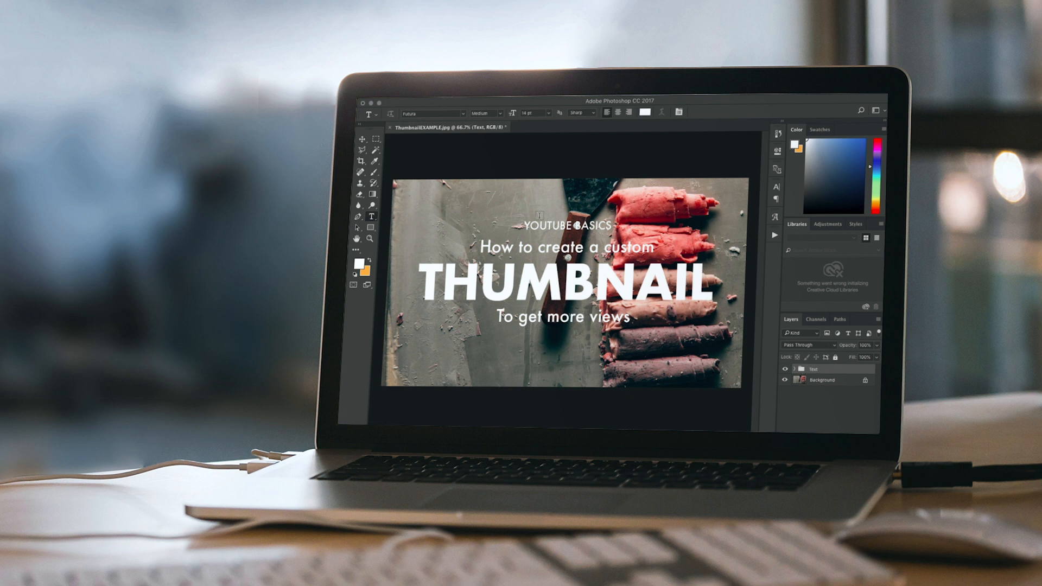
key("cmd+a")
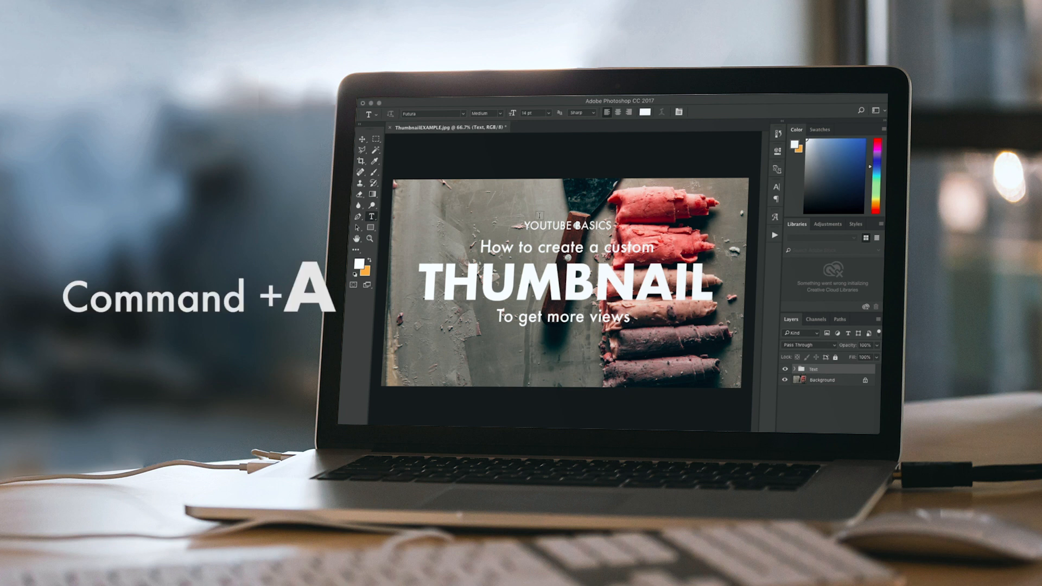
key("cmd+a")
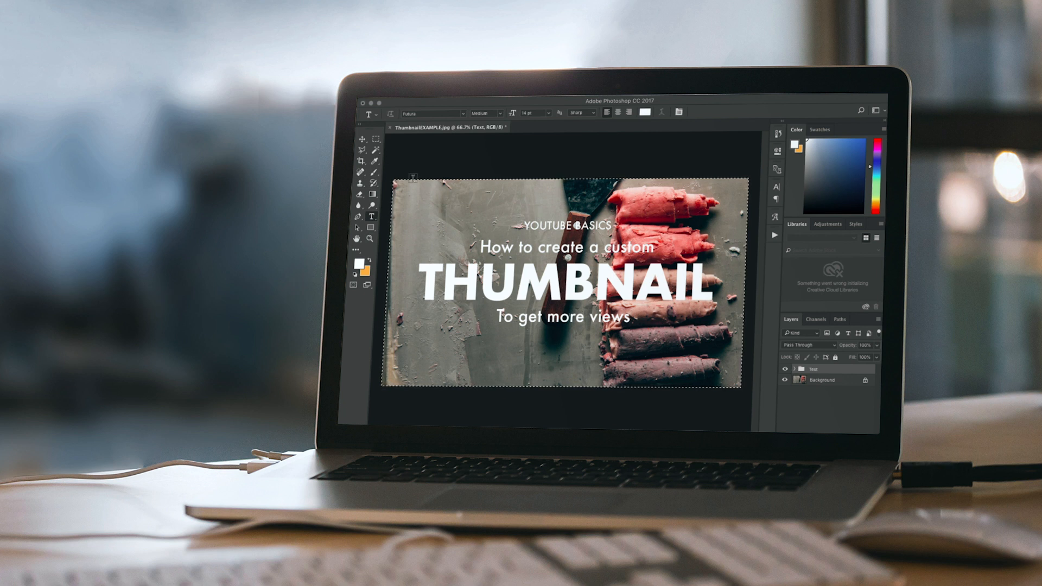
left_click(360, 139)
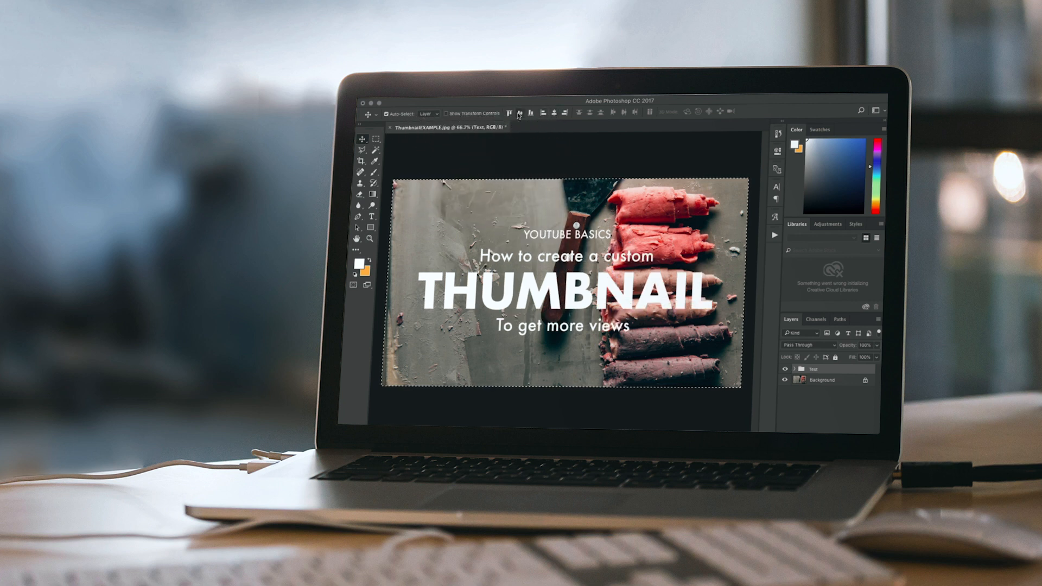
left_click(363, 132)
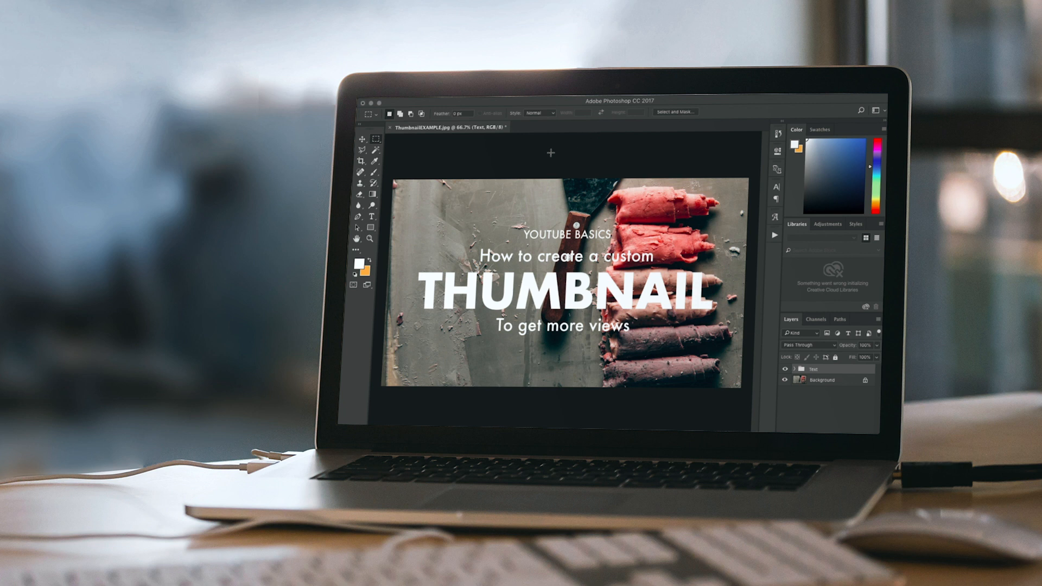
- Draw a thin white stroked rectangle framing the title text, then deselect
left_click(372, 228)
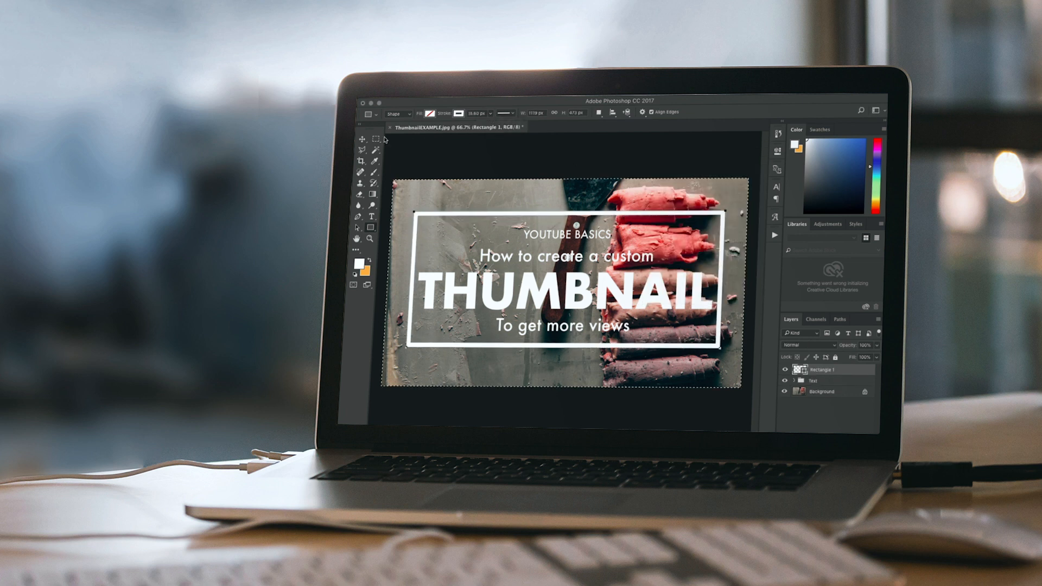
left_click(362, 140)
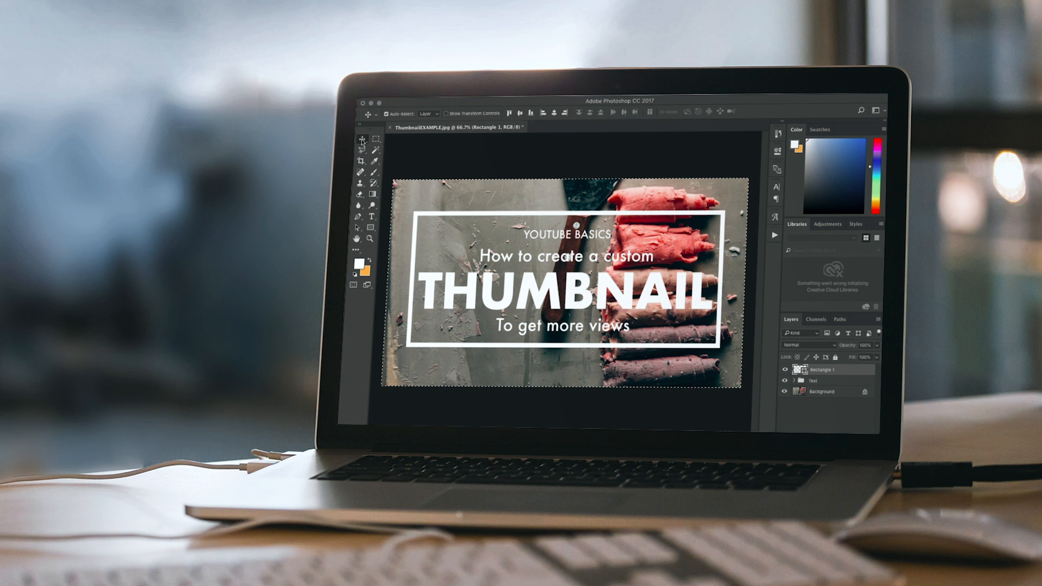
left_click(368, 136)
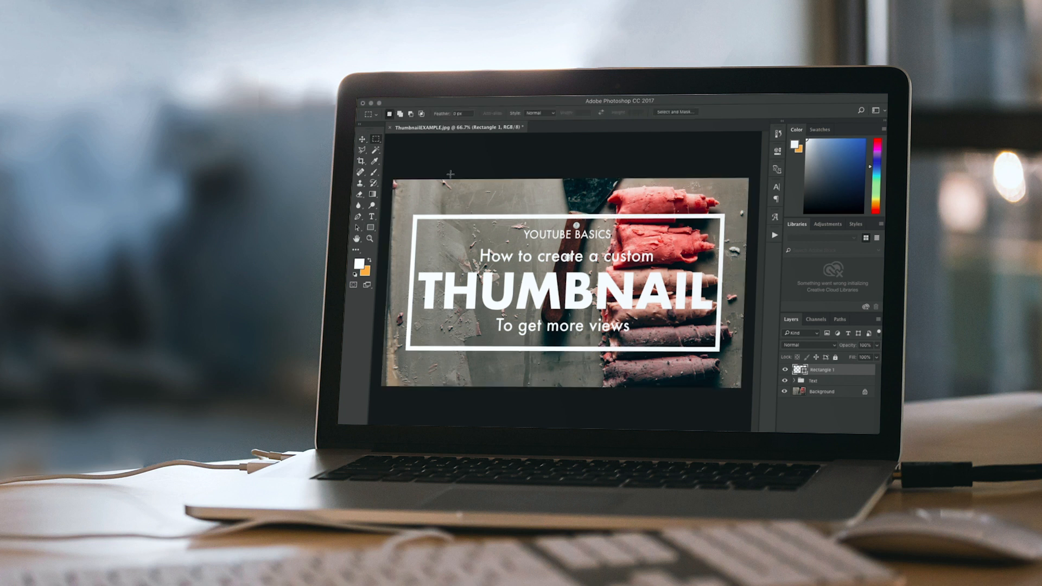
- Bring up Save for Web (Legacy) from File > Export
left_click(432, 101)
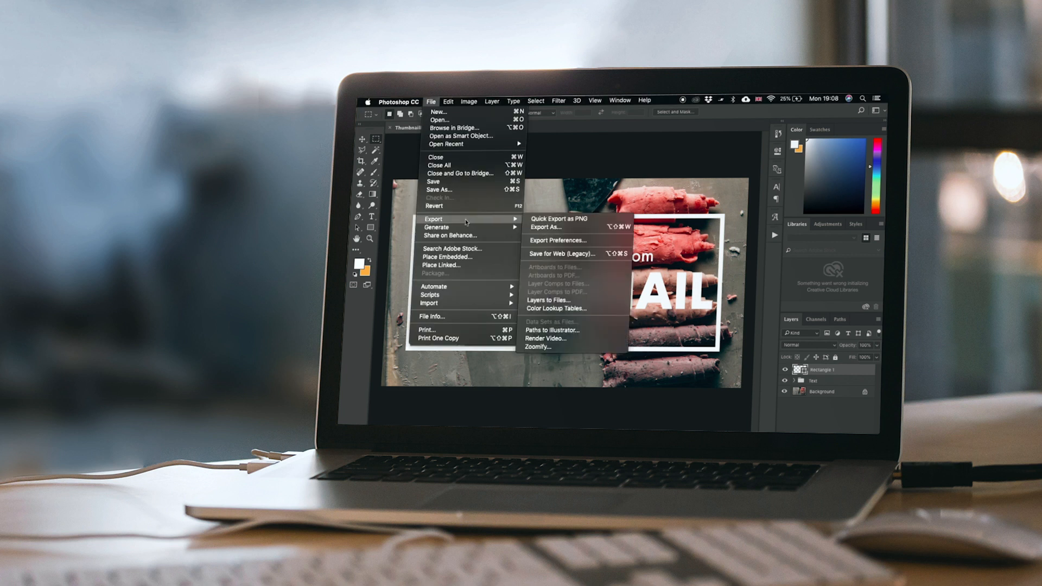
left_click(561, 254)
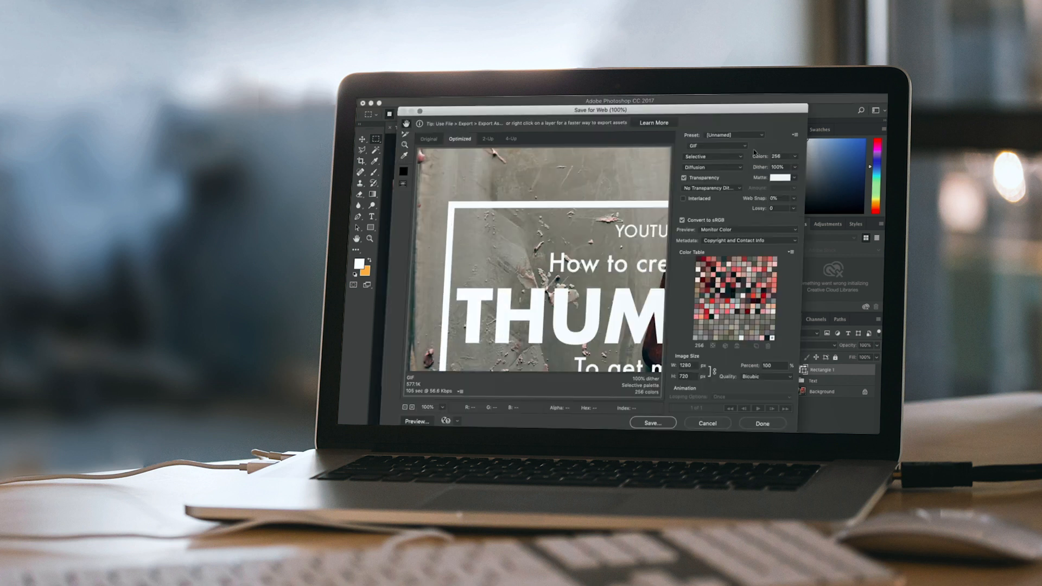